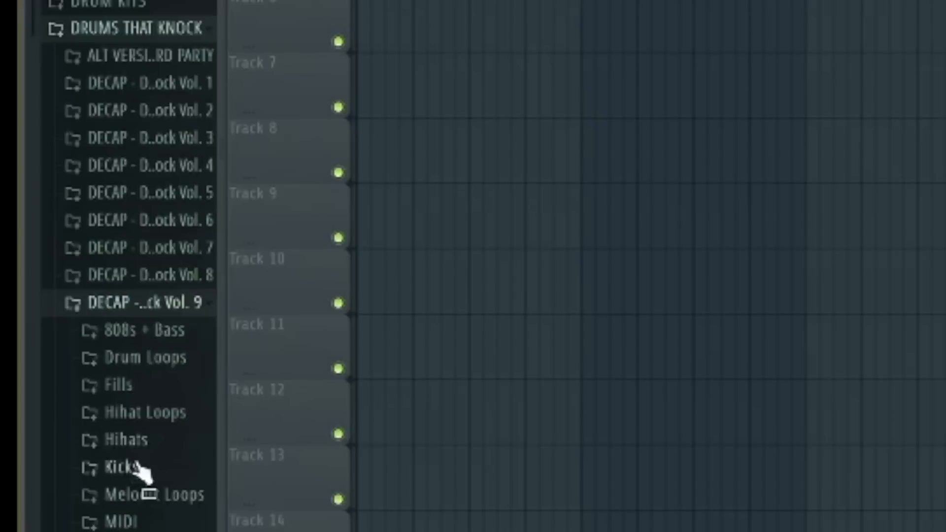
- Load the Hollow Direct Punchy Snare from DECAP Vol. 9 Snares and show its channel settings
{"action": "right_click", "coordinate": [57, 271]}
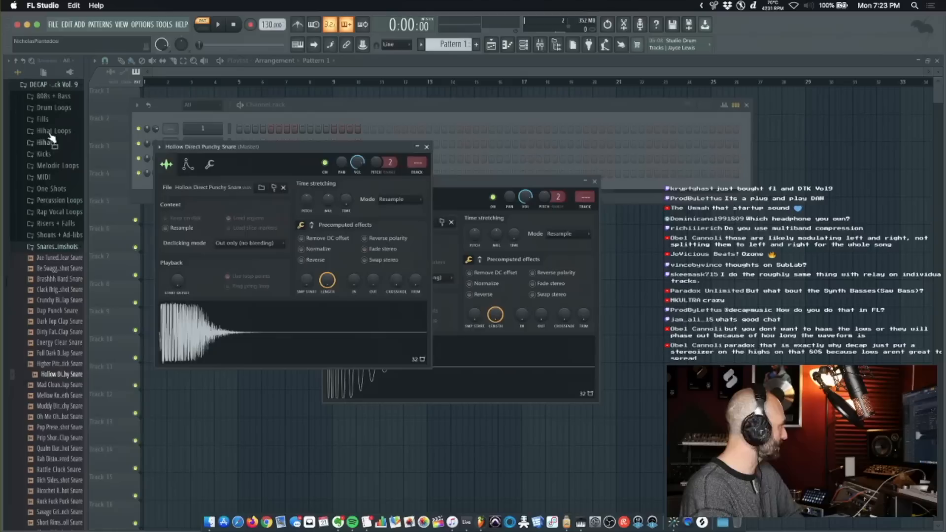
- Add kick and hi-hat sample channels to the Channel Rack for step programming
{"action": "left_click", "coordinate": [46, 142]}
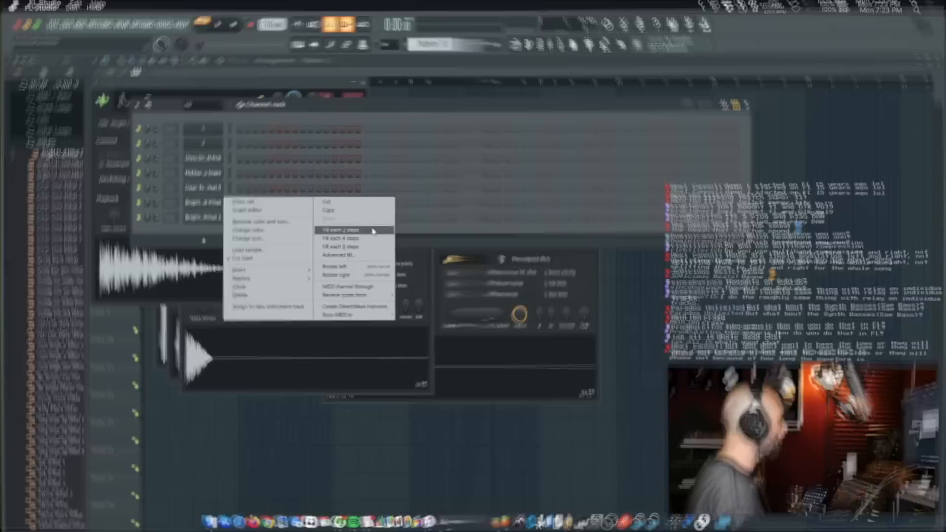
- Program the kick step pattern and show its per-step Mod X values in the graph editor
{"action": "left_click", "coordinate": [341, 230]}
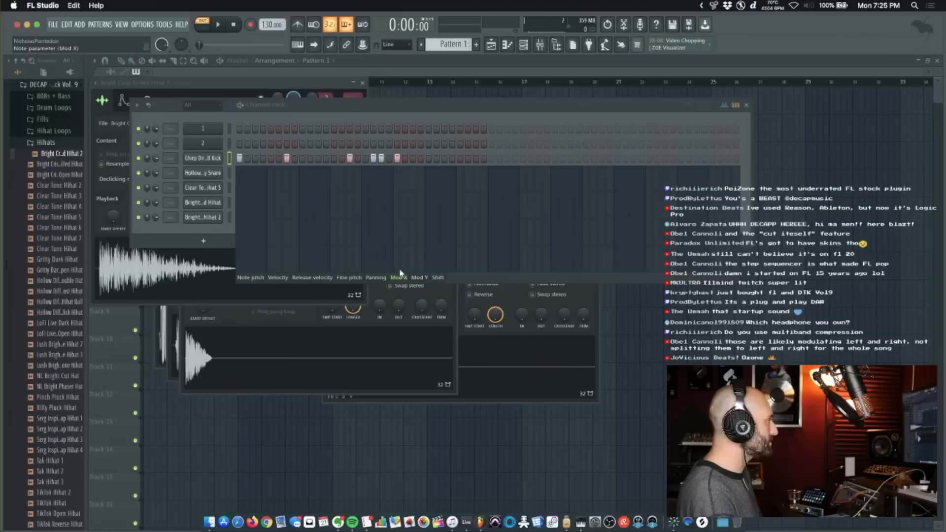
- Start loop playback and set a Mod X value on a kick step
{"action": "left_click", "coordinate": [217, 25]}
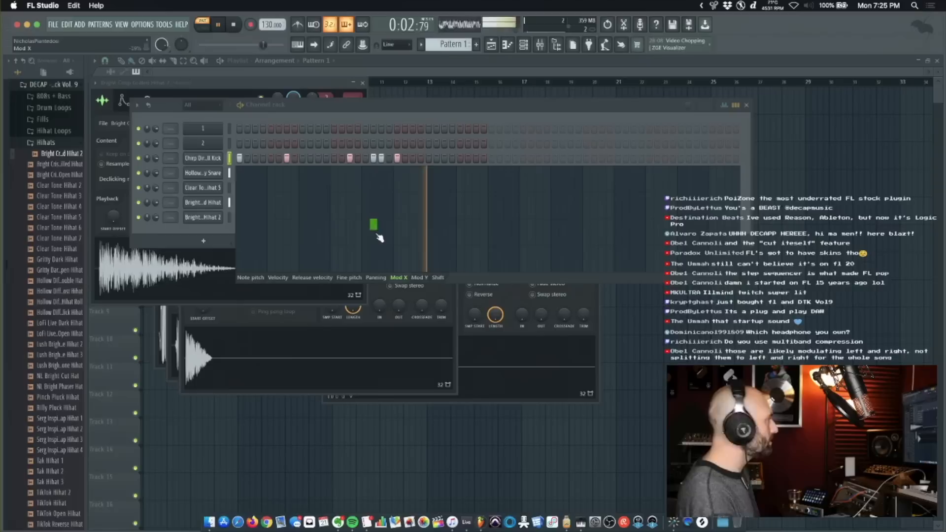
{"action": "left_click", "coordinate": [232, 25]}
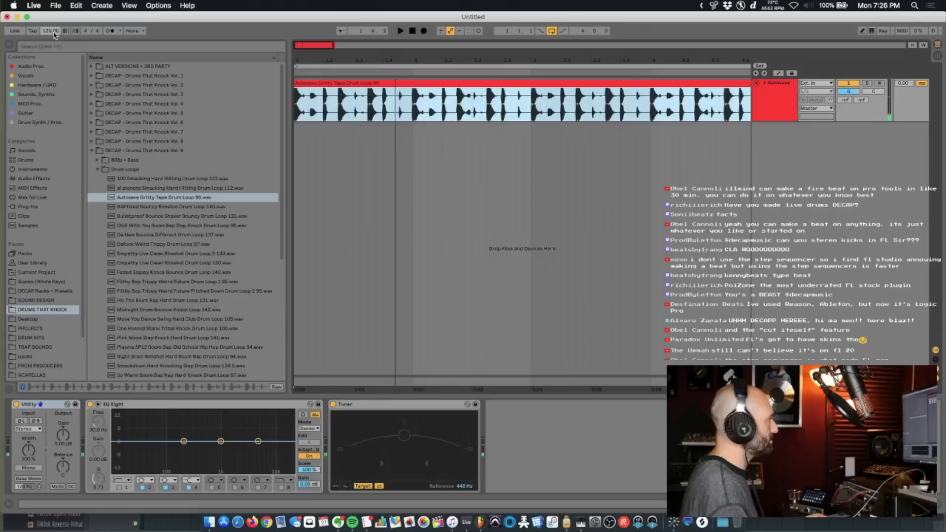
- Place Autowave Gritty Tape Drum Loop 90.wav on the first audio track
{"action": "left_click", "coordinate": [399, 30]}
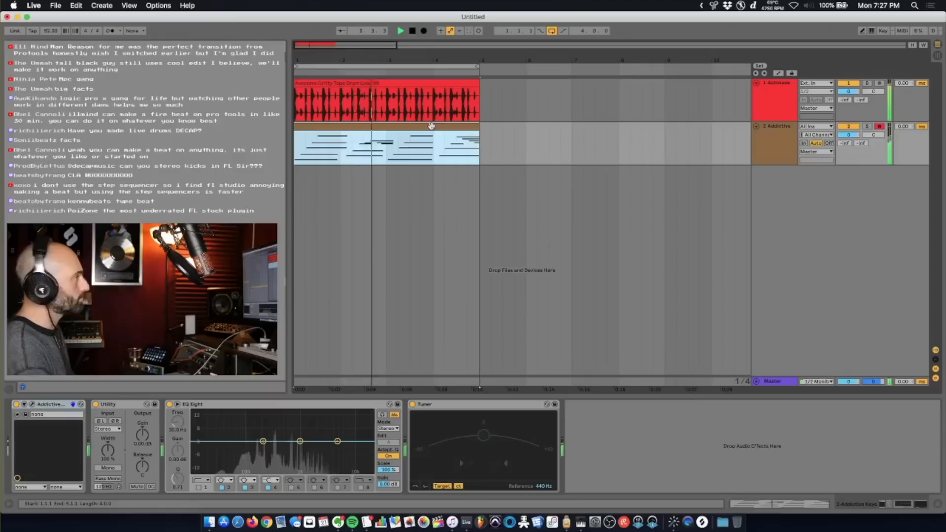
- Set tempo to 92 BPM, record MIDI on Addictive Keys, and show the clip's notes
{"action": "double_click", "coordinate": [433, 145]}
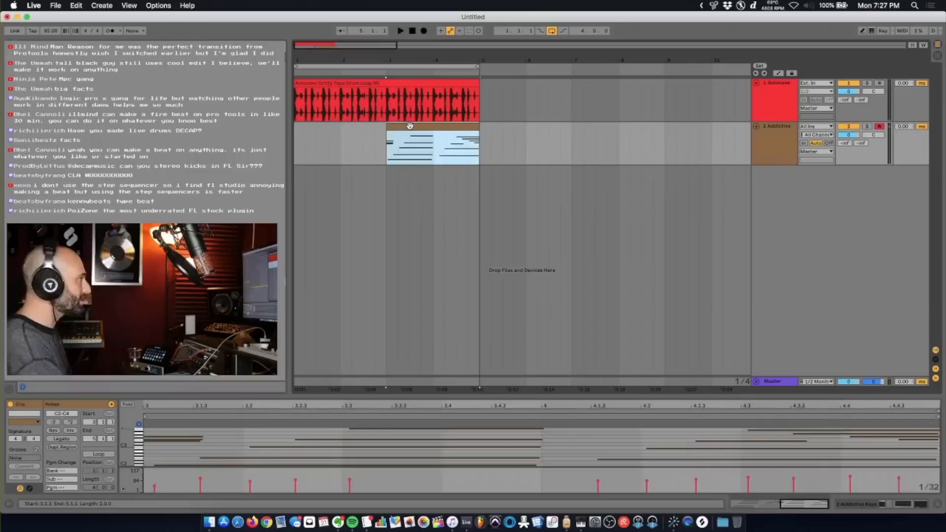